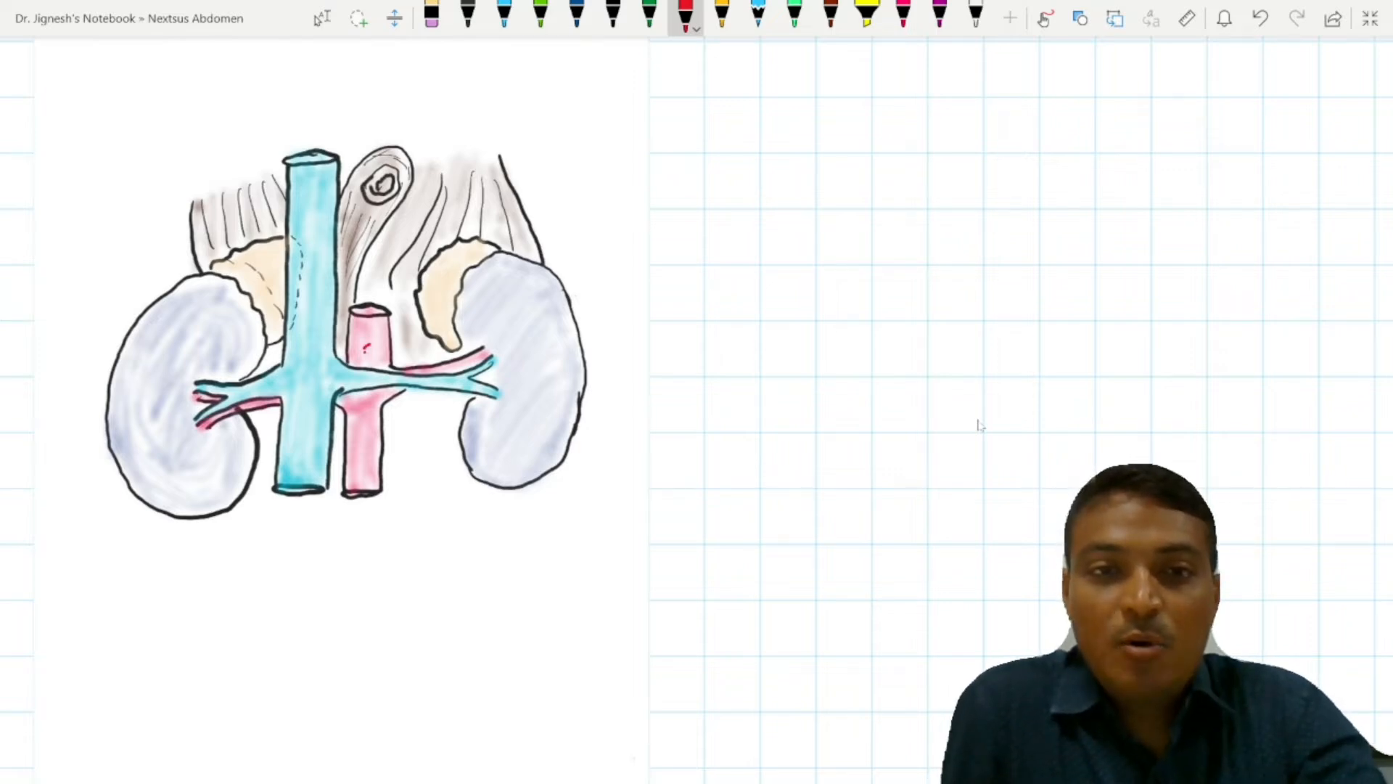
- Draw a dashed black sagittal line through the aorta and a red superior mesenteric artery over it
{"action": "left_click", "coordinate": [369, 350]}
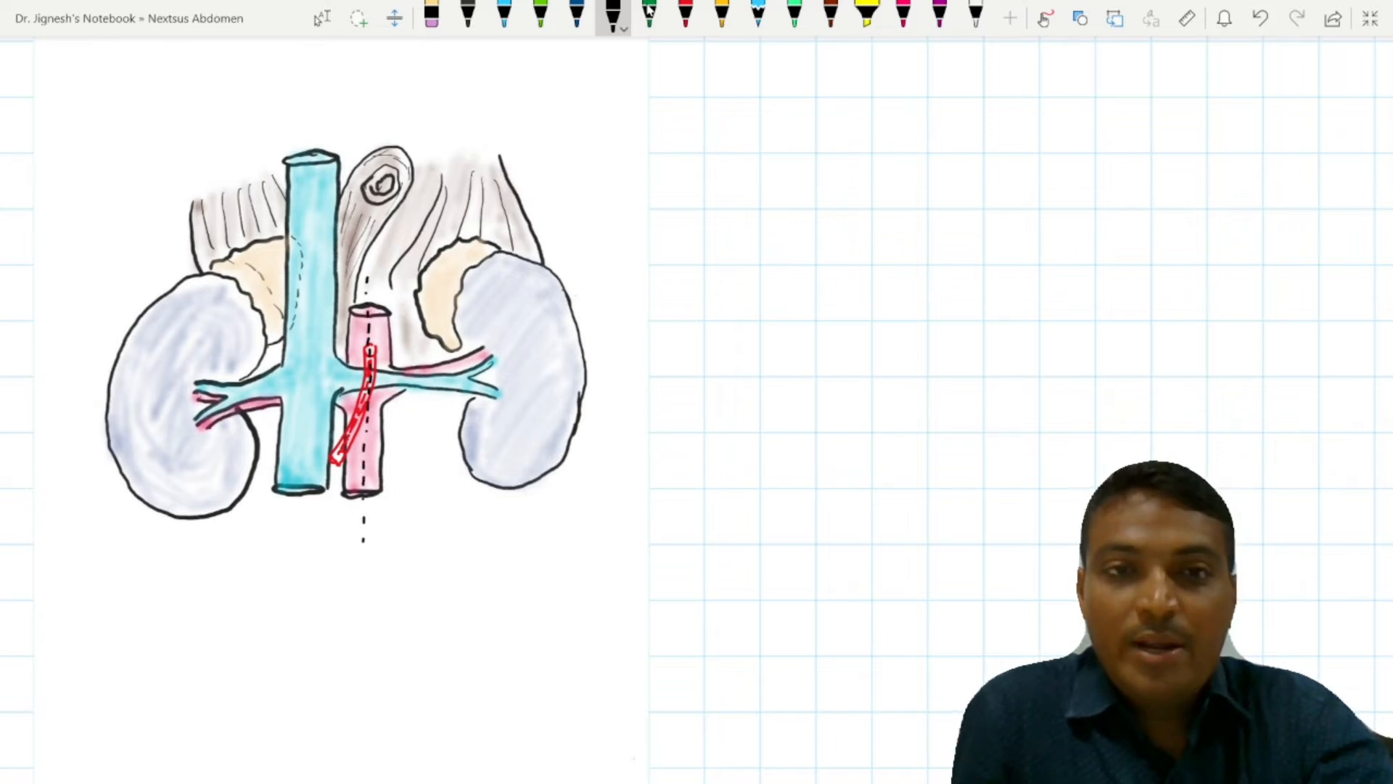
{"action": "left_click", "coordinate": [684, 16]}
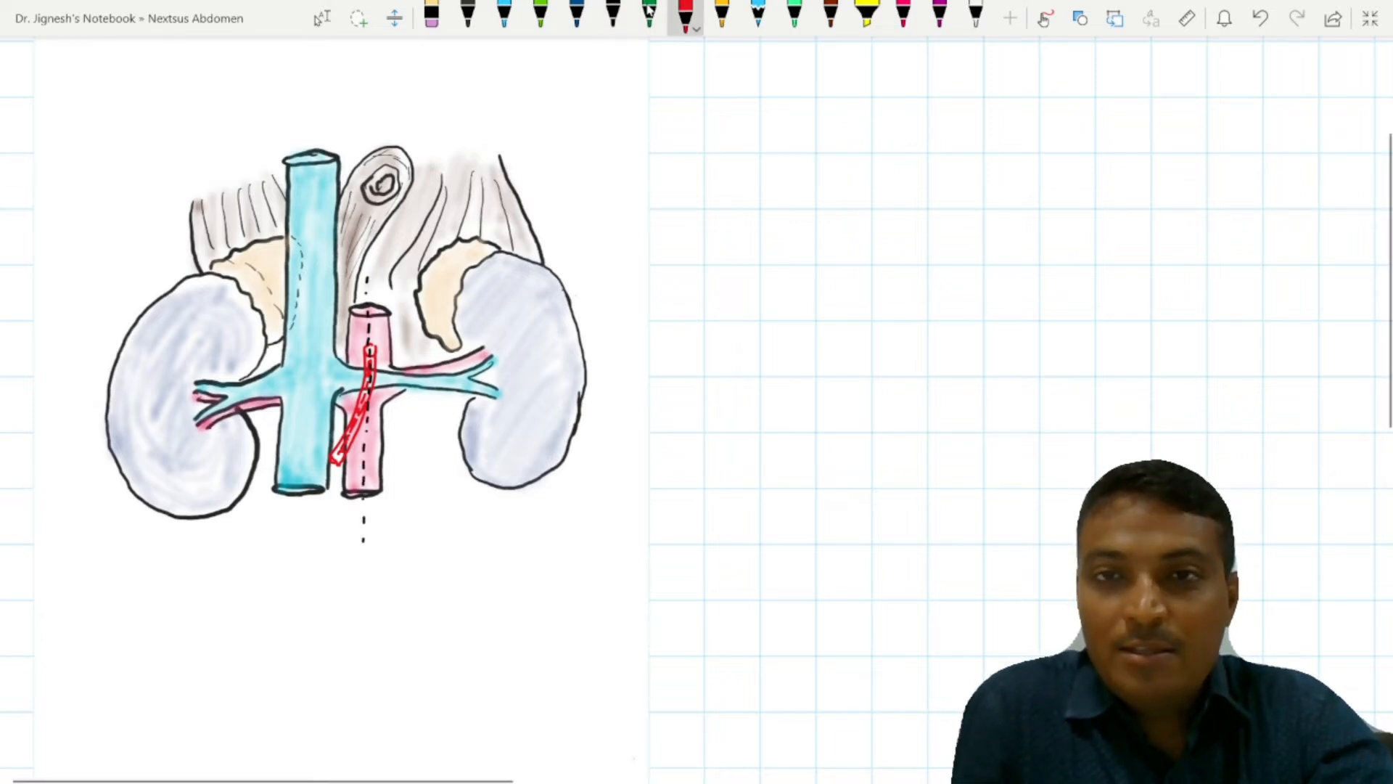